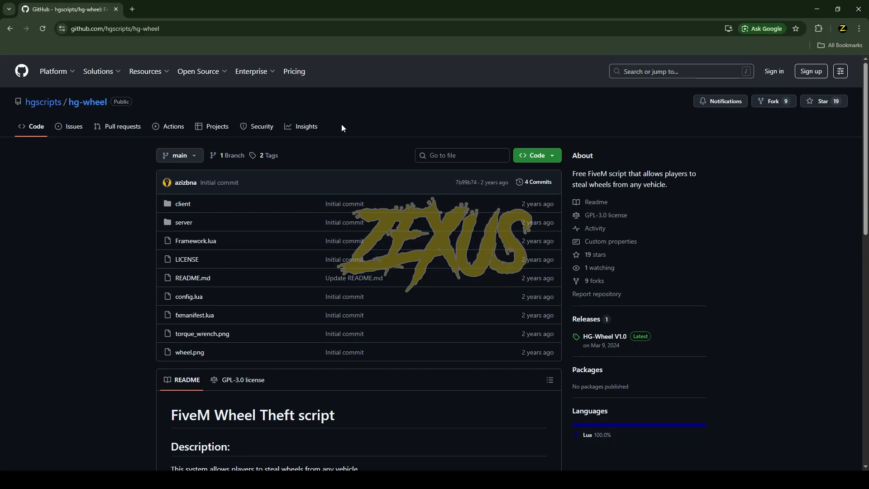
pyautogui.moveTo(489, 124)
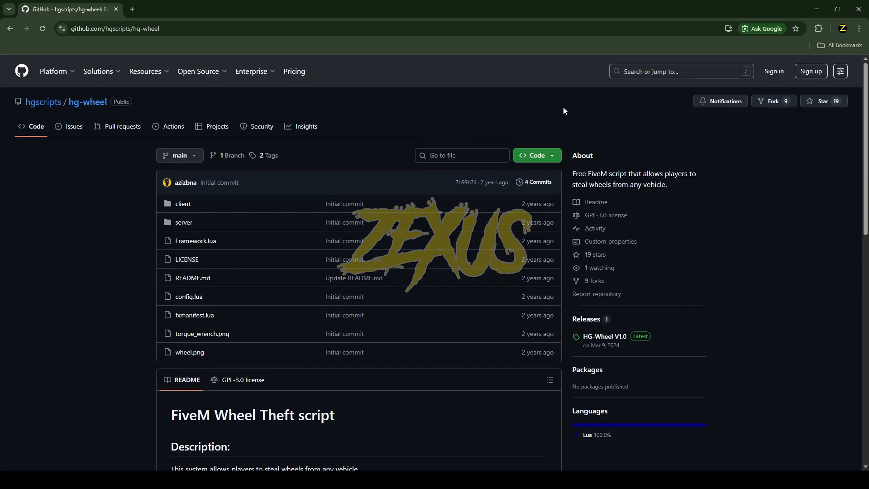
# Step: Switch from the hg-wheel GitHub page to the server's resources folder in File Explorer
pyautogui.click(537, 156)
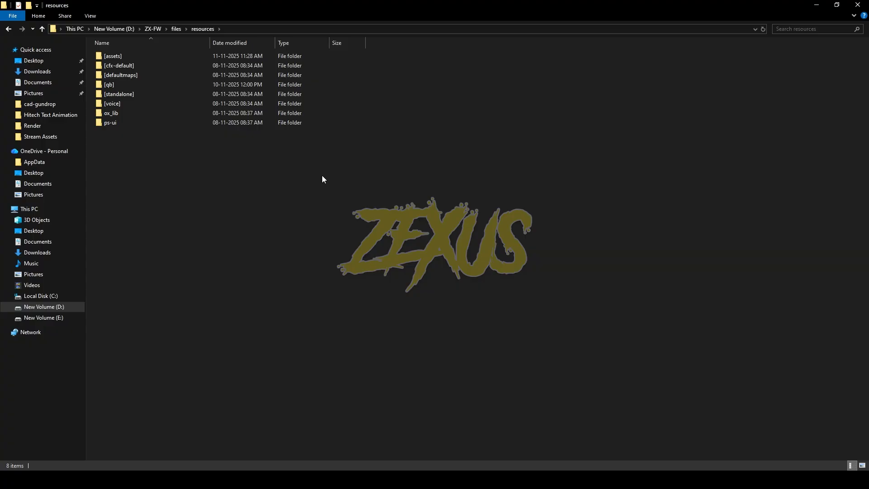
# Step: Rename hg-wheel-main to hg-wheel inside [qb] and copy the QBCORE item entries from its README
pyautogui.doubleClick(88, 85)
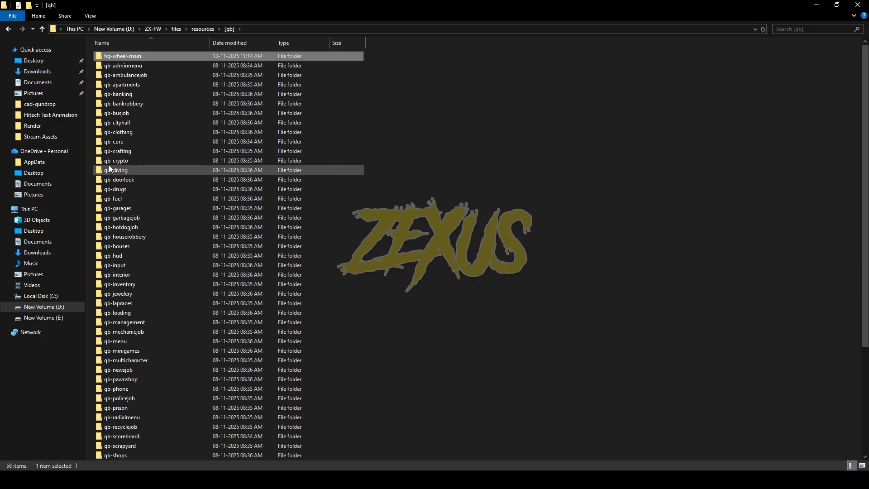
pyautogui.moveTo(454, 150)
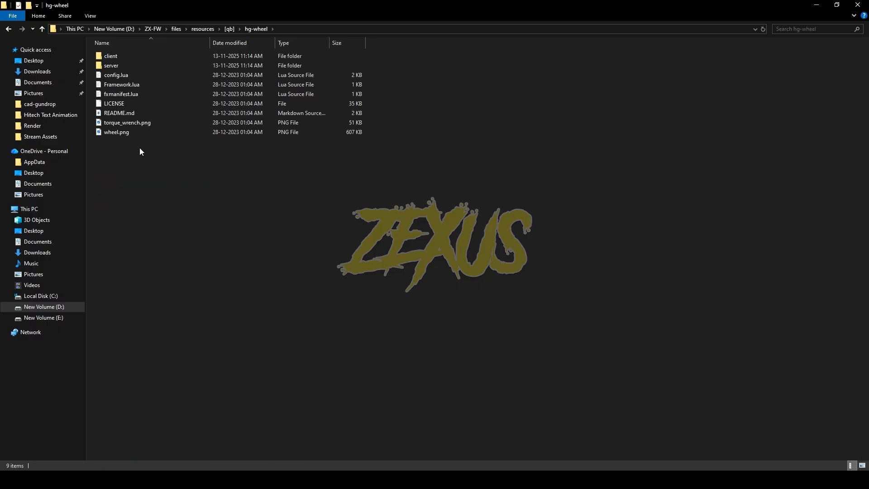
pyautogui.click(229, 28)
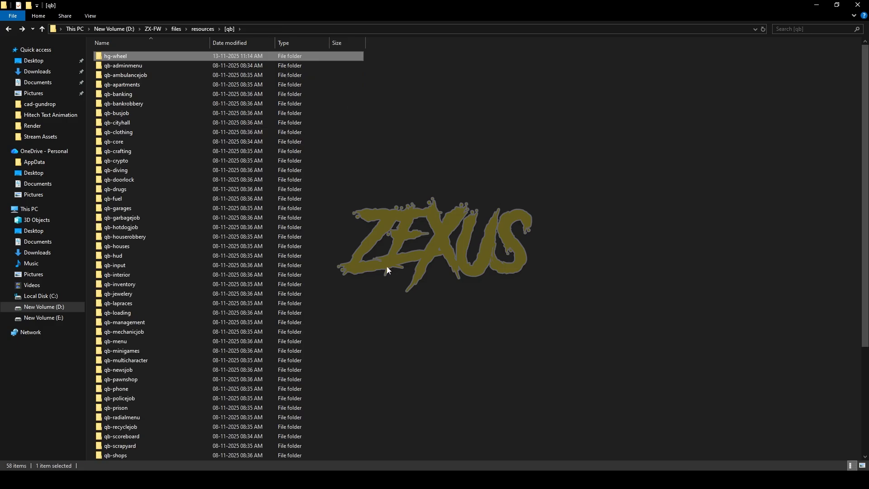
pyautogui.doubleClick(119, 283)
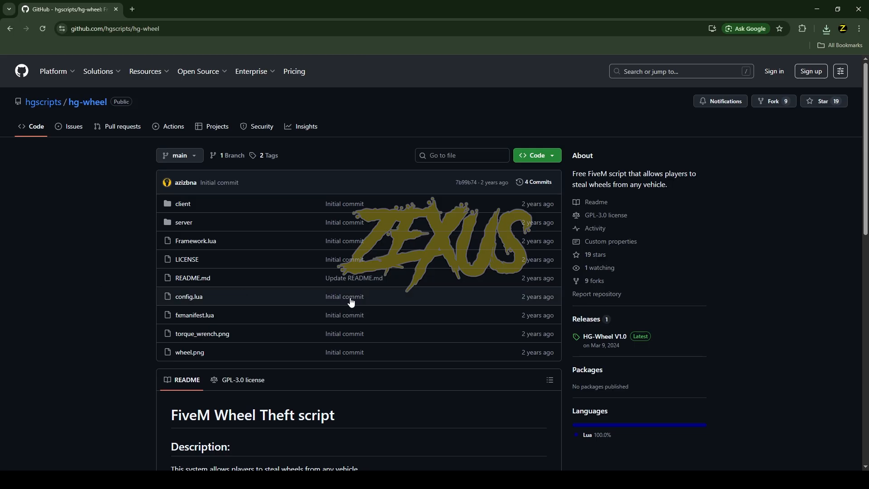
pyautogui.scroll(-3)
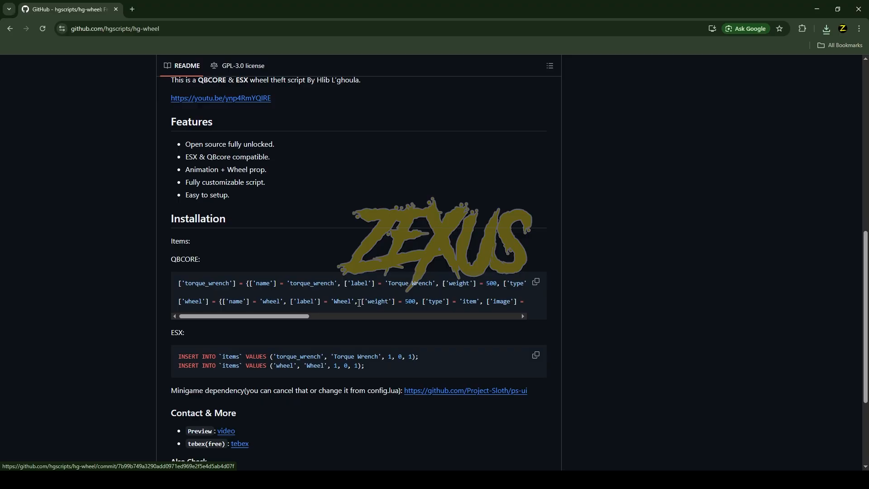
pyautogui.click(535, 282)
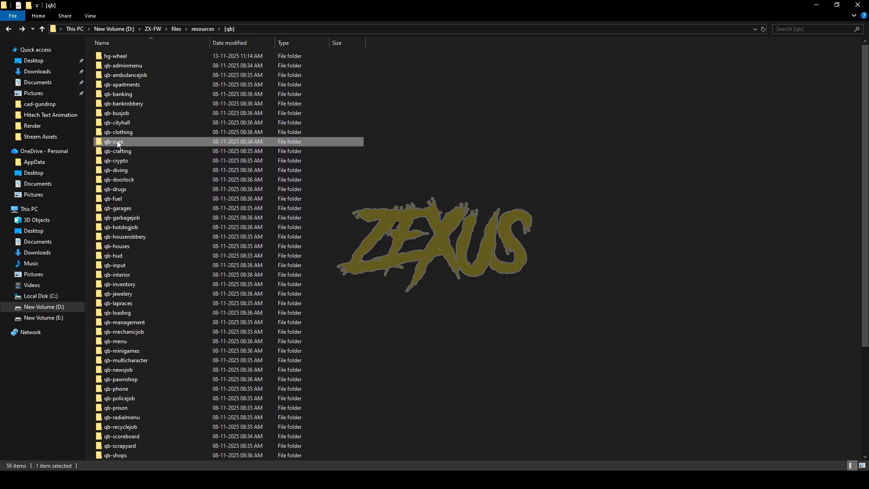
# Step: Bring up qb-core's shared items.lua for editing, then the hg-wheel folder's config.lua
pyautogui.doubleClick(116, 141)
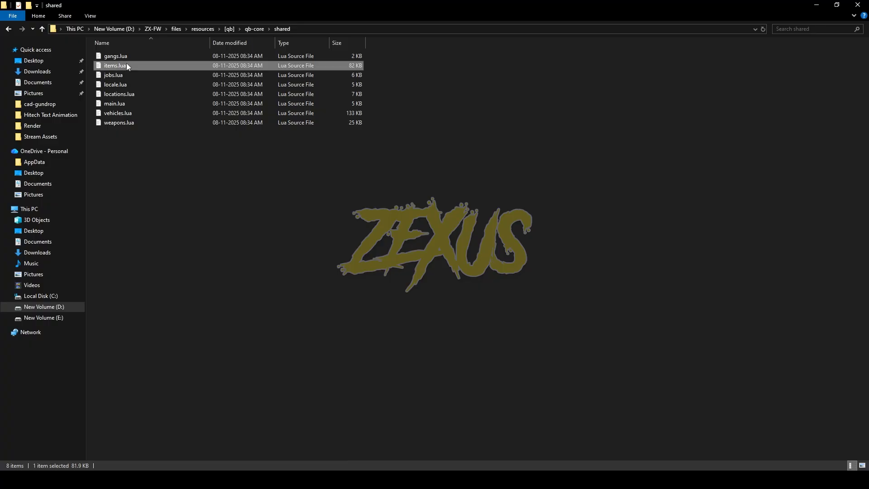
pyautogui.doubleClick(116, 65)
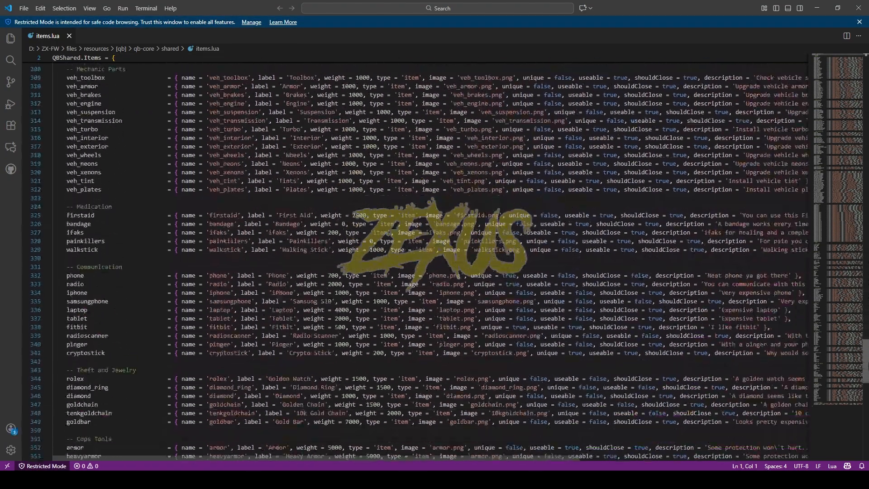
pyautogui.scroll(-3)
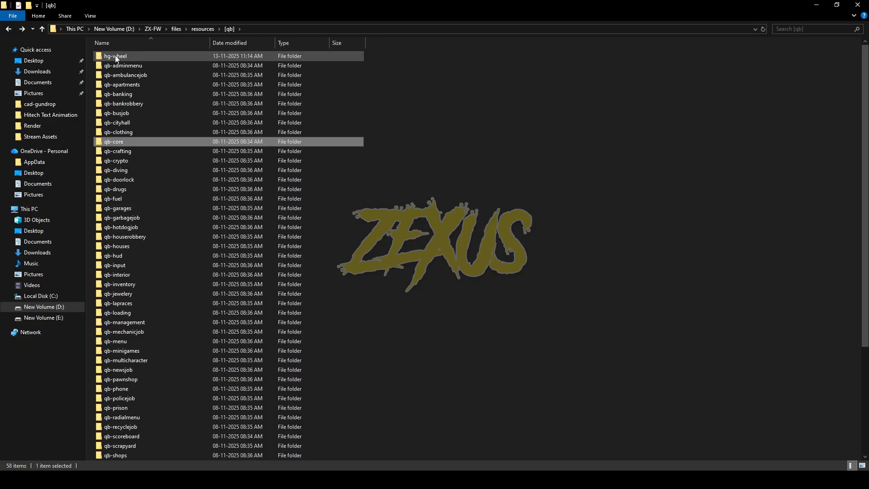
pyautogui.doubleClick(115, 56)
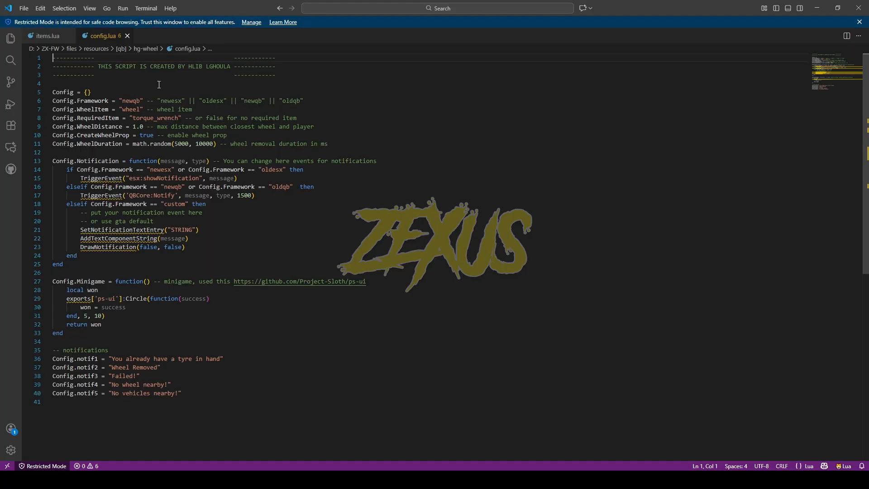
pyautogui.moveTo(138, 86)
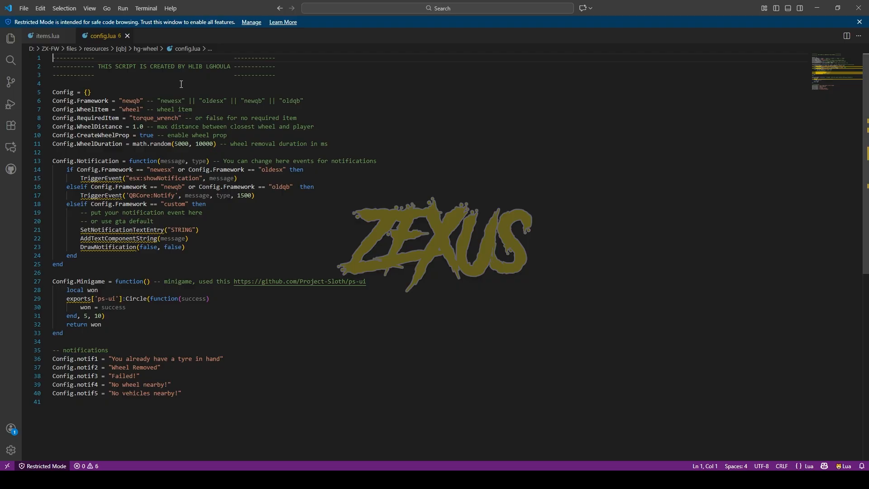
pyautogui.moveTo(302, 292)
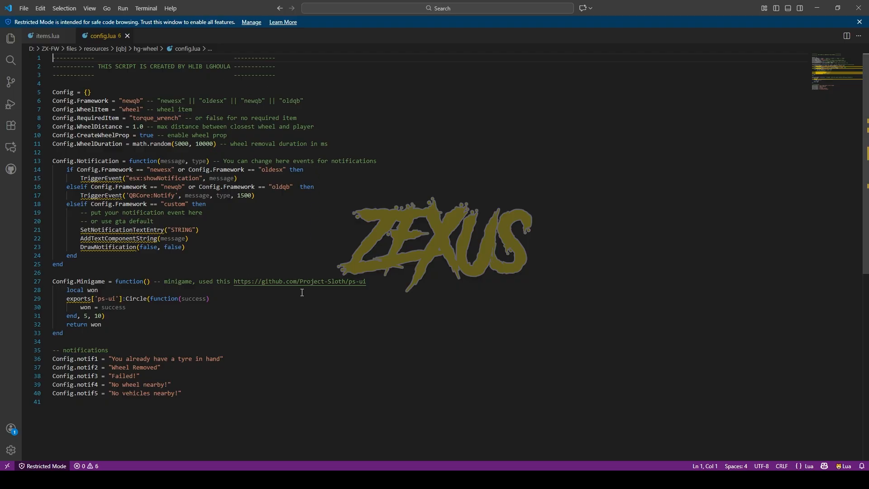
pyautogui.moveTo(344, 202)
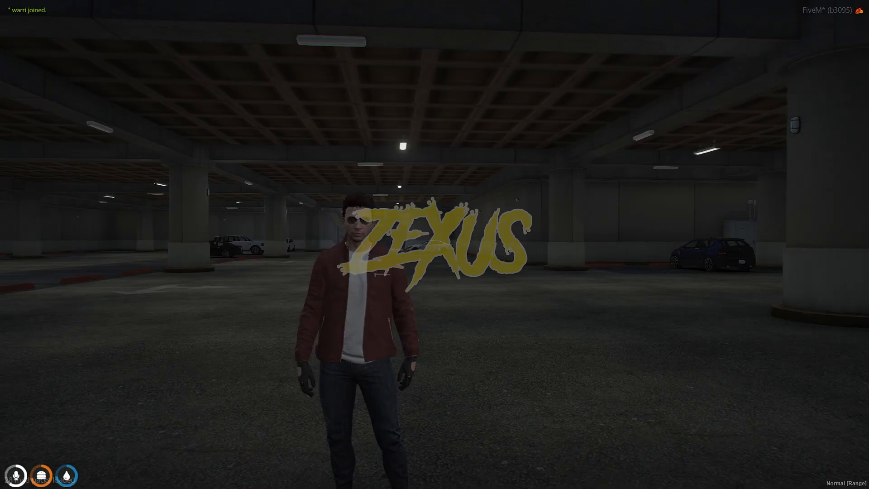
# Step: Start a chat command (/g...) in FiveM to test the hg-wheel script
pyautogui.write('/g')
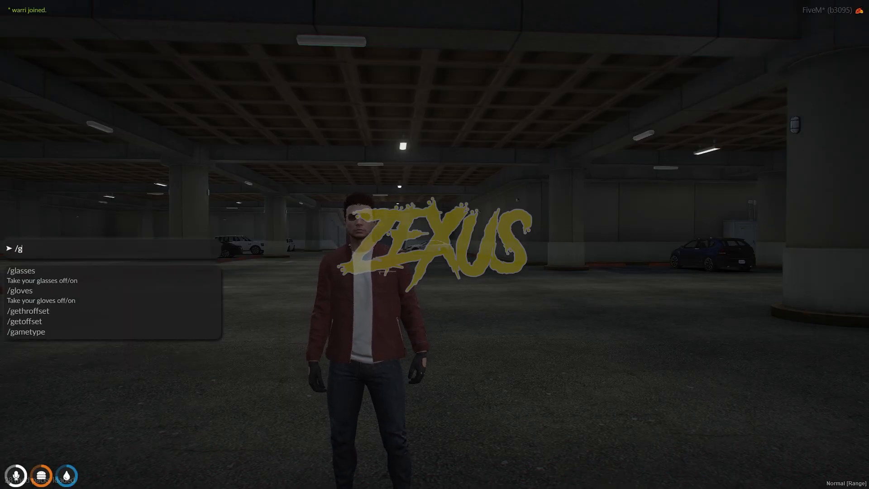